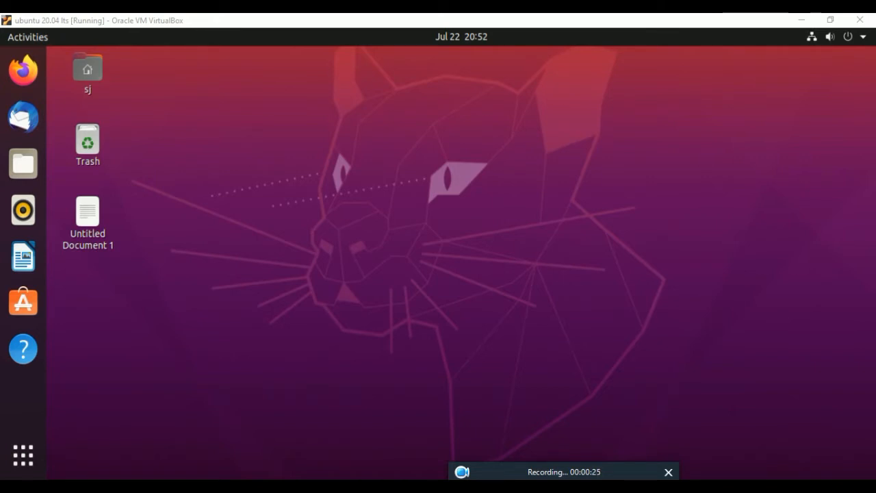
mouse_move(23, 71)
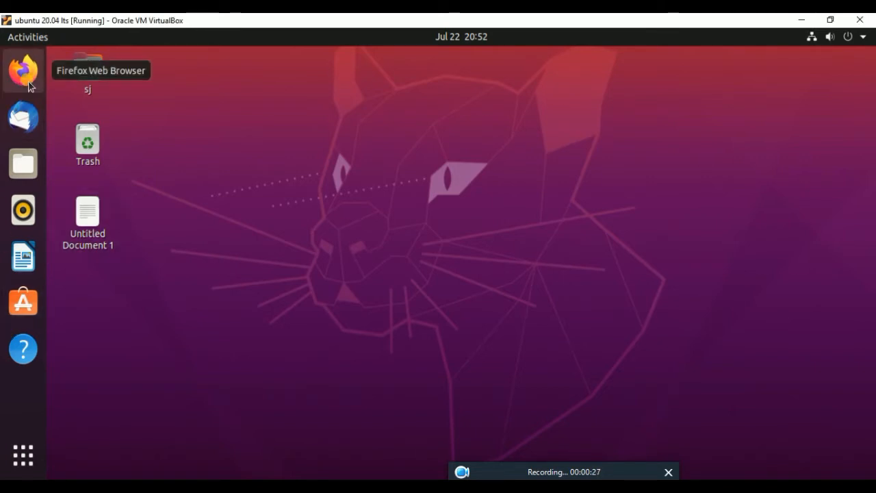
- Open a new Firefox window from the dock icon's context menu
right_click(22, 70)
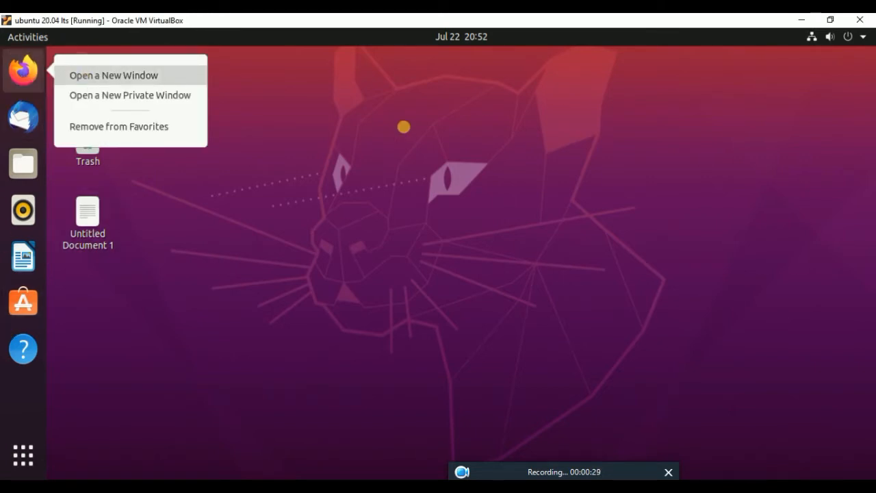
click(113, 75)
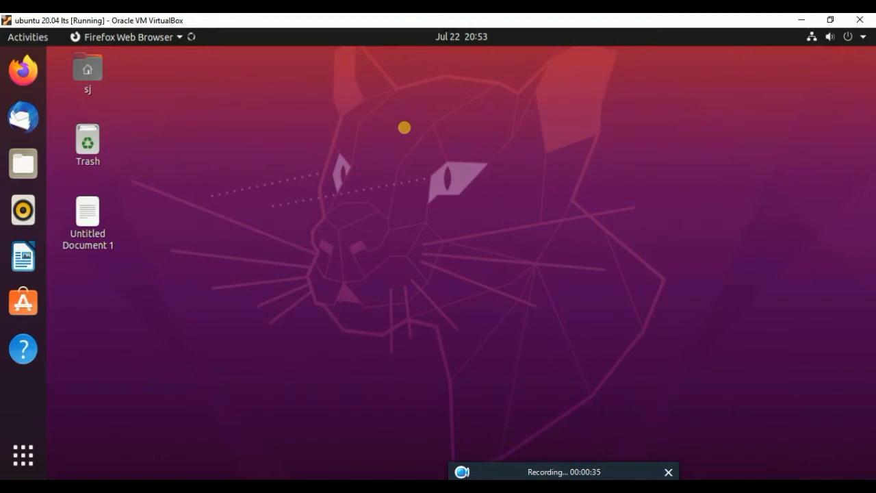
mouse_move(457, 391)
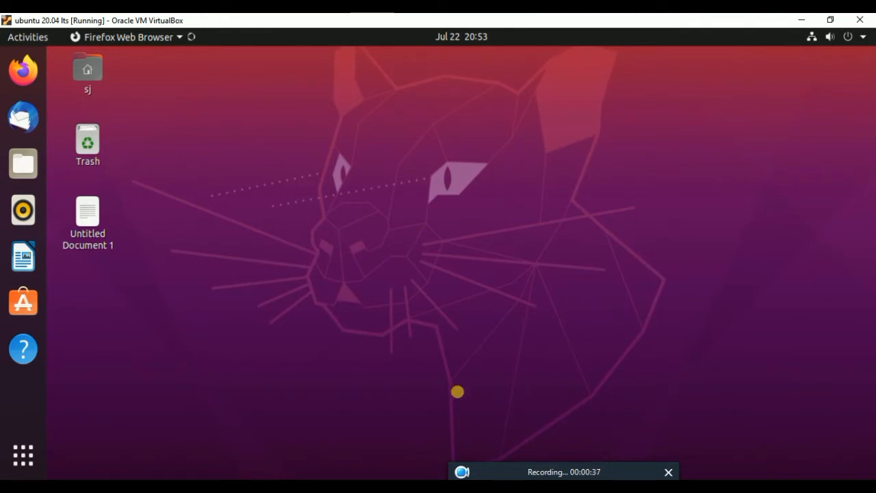
- Enter 'wps' as a search query in a new Firefox tab
click(23, 70)
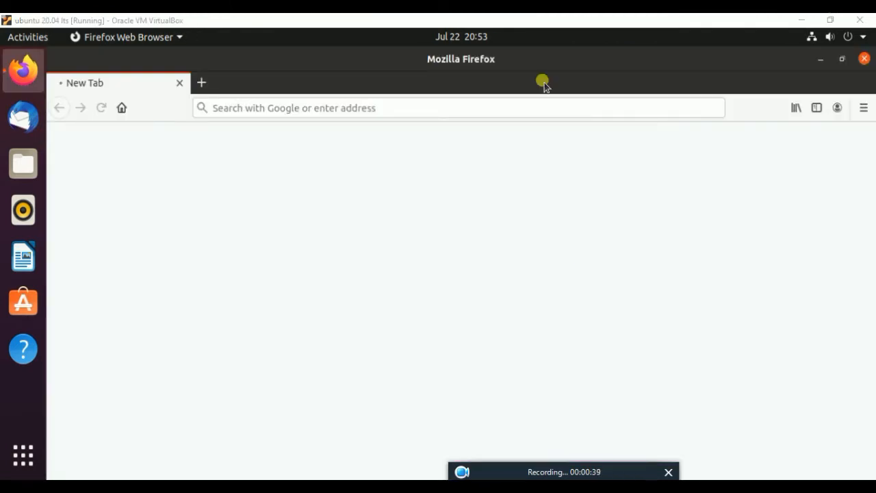
click(386, 108)
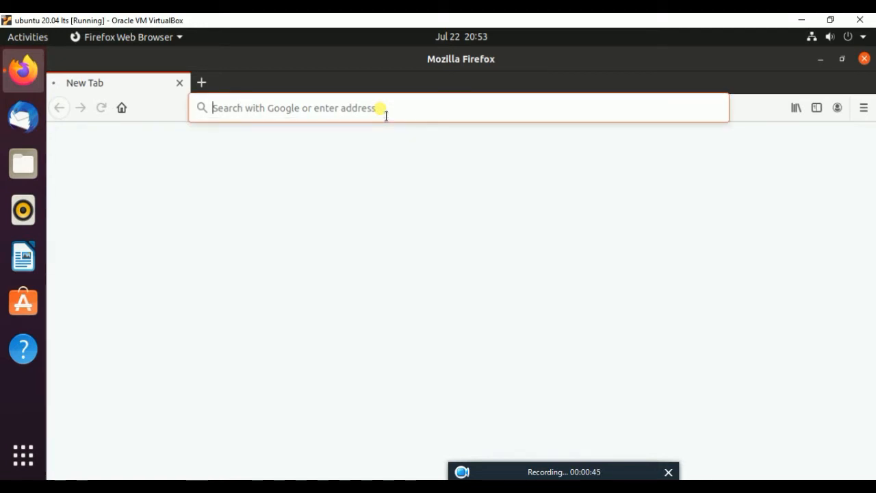
text(wps office)
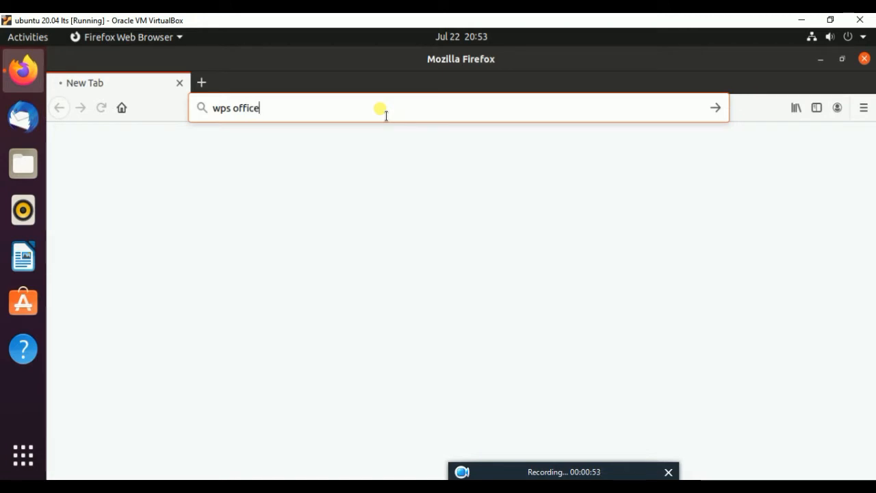
mouse_move(345, 157)
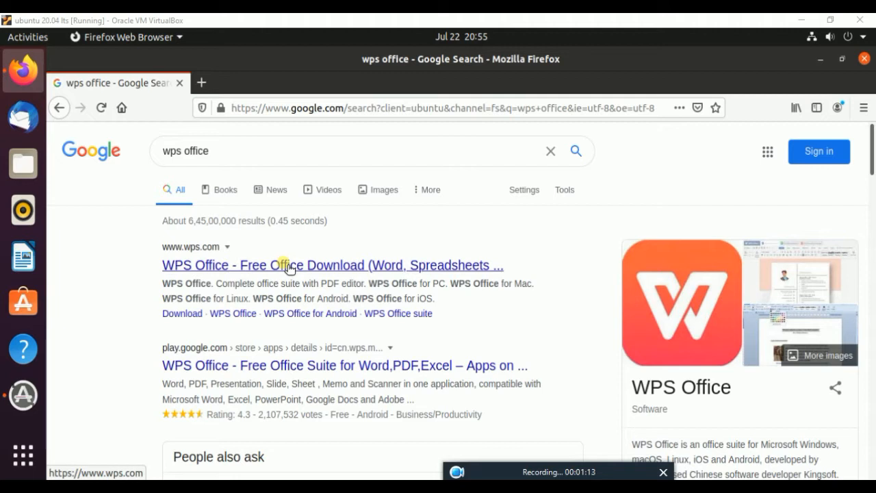
- Go from the WPS search result to the Download page and the WPS Office For Linux page
right_click(287, 267)
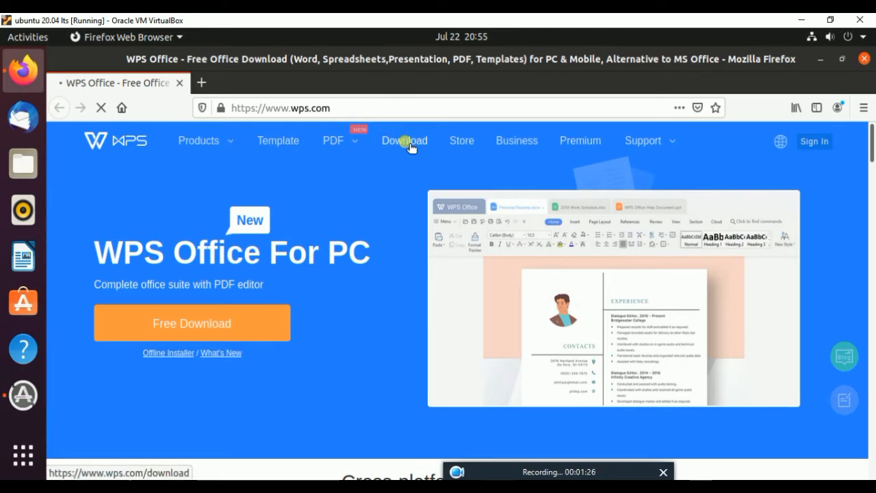
mouse_move(366, 168)
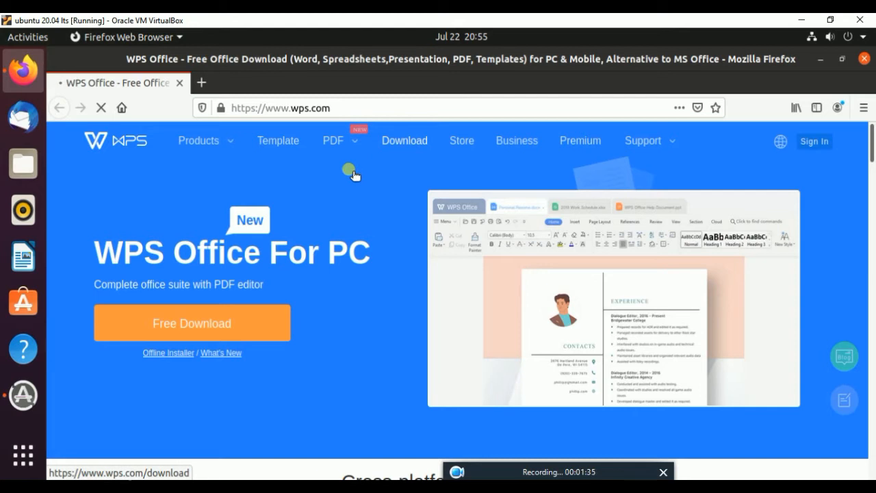
click(404, 141)
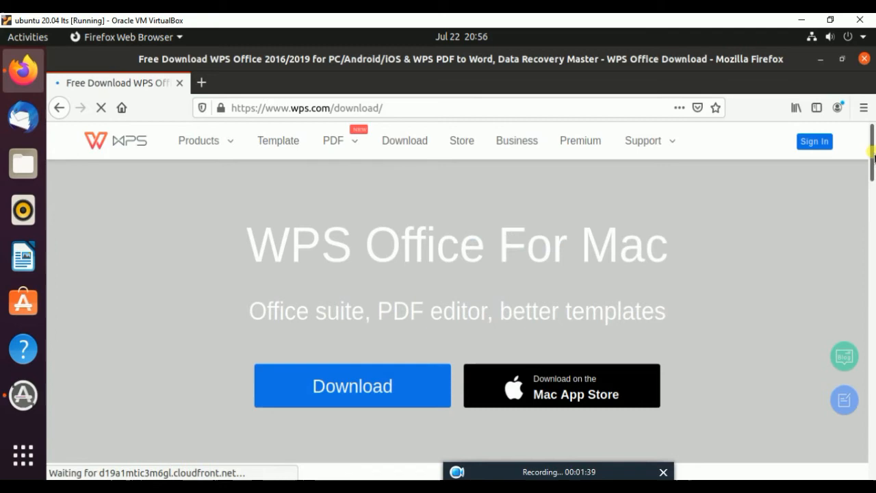
scroll(down, 3)
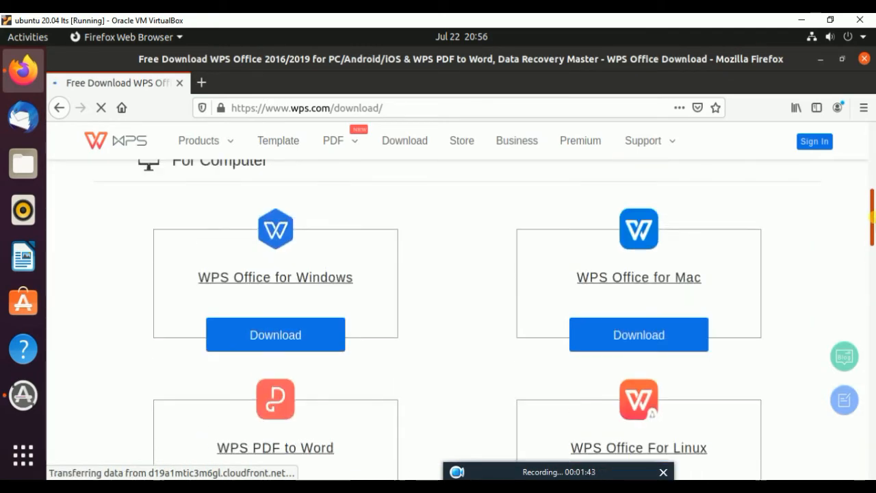
scroll(down, 3)
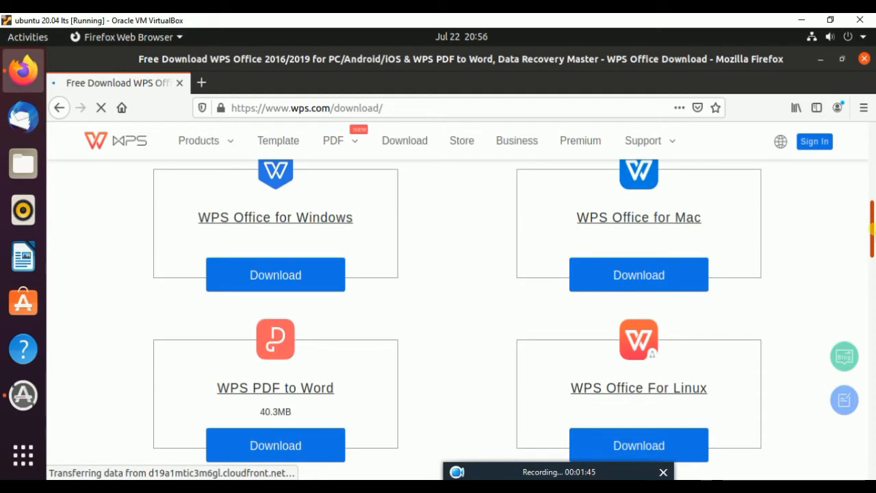
scroll(down, 3)
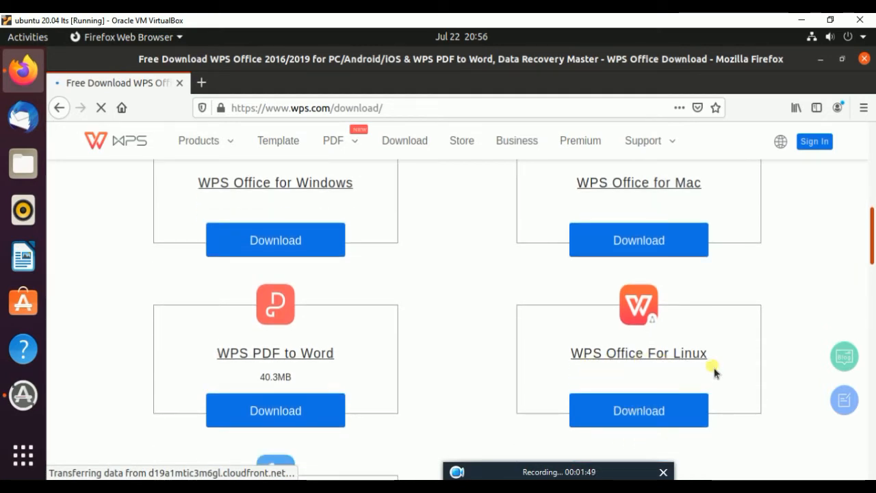
click(638, 410)
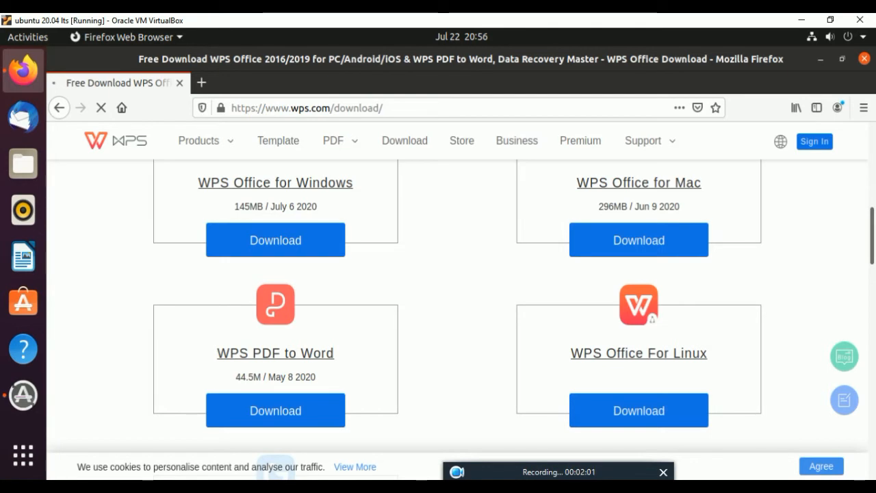
click(638, 352)
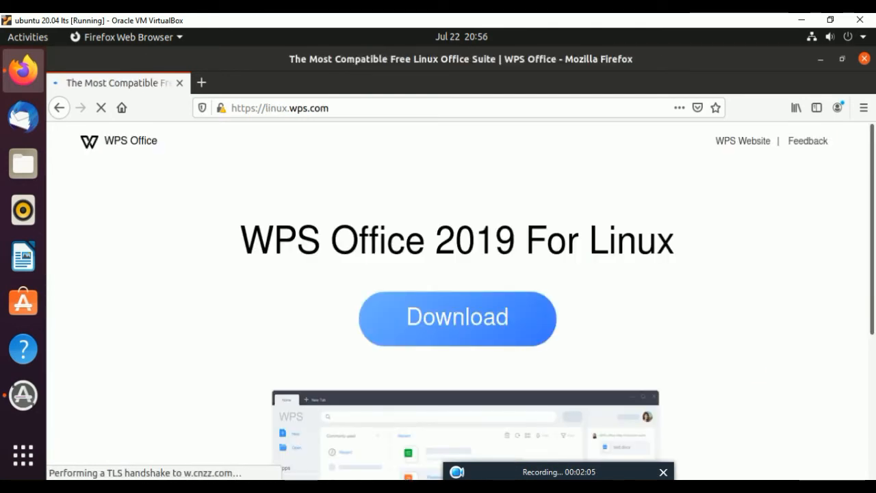
- Show the Deb and Rpm package options for WPS Office 11.1.0.9615
click(457, 317)
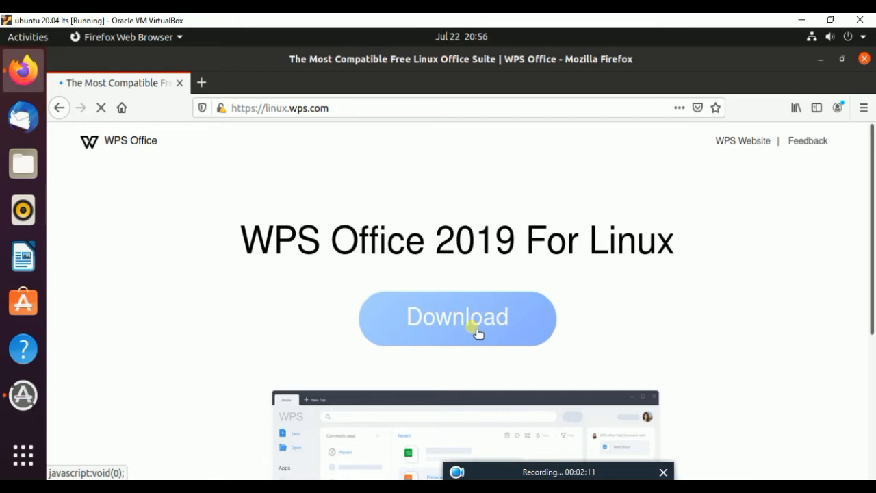
click(457, 318)
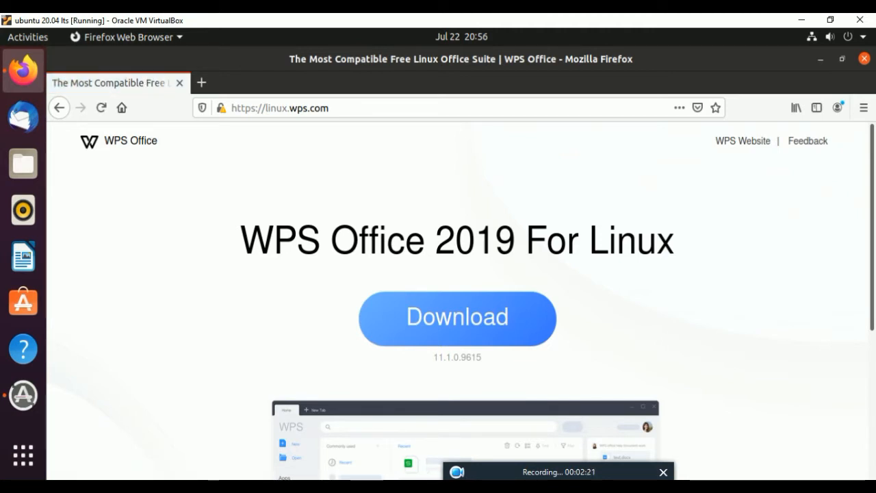
click(456, 318)
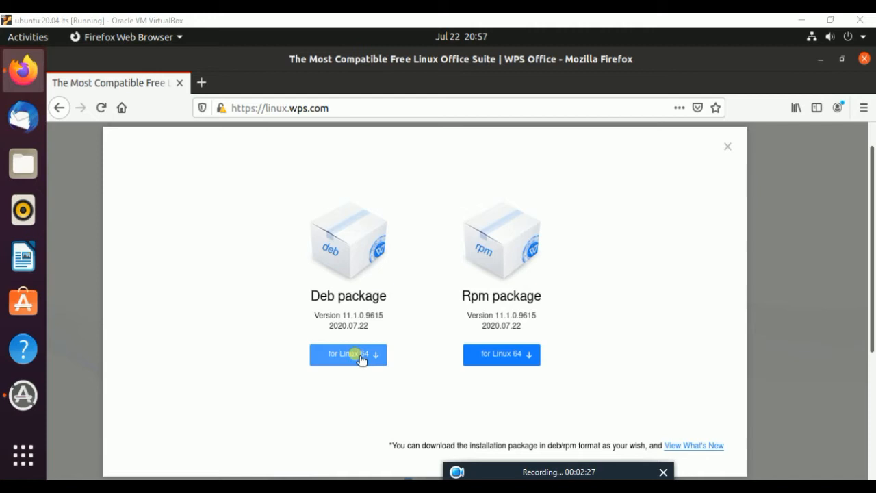
- Save the 64-bit Deb package wps-office_11.1.0.9615.XA_amd64.deb to disk
click(348, 355)
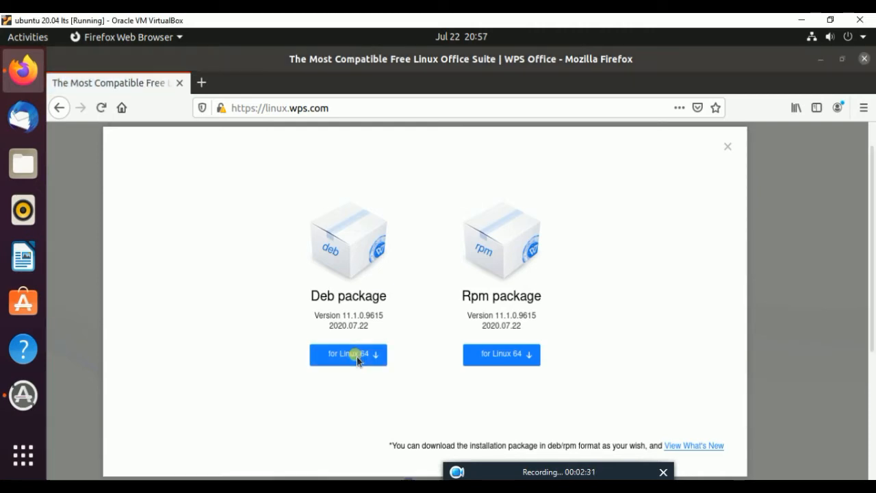
click(348, 354)
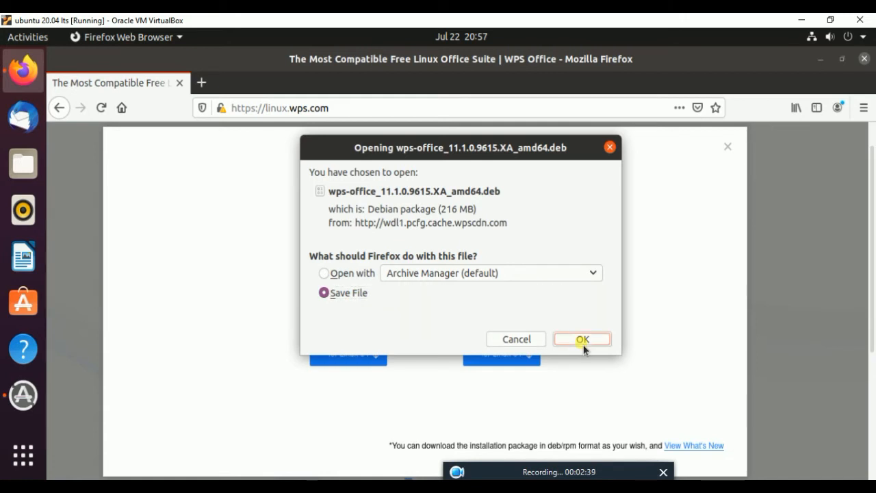
click(582, 339)
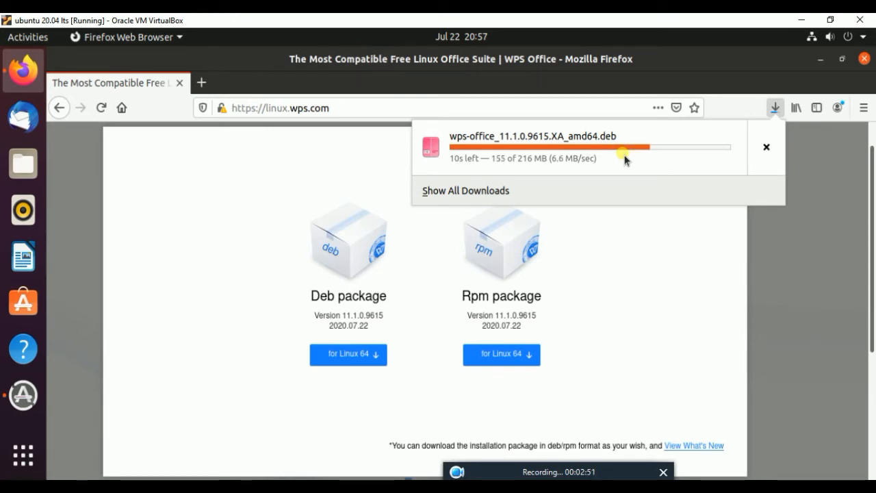
mouse_move(819, 127)
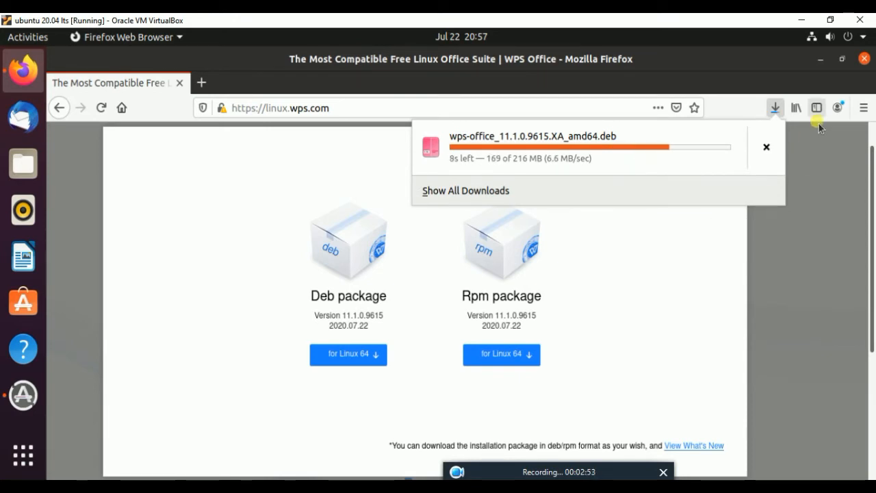
mouse_move(824, 166)
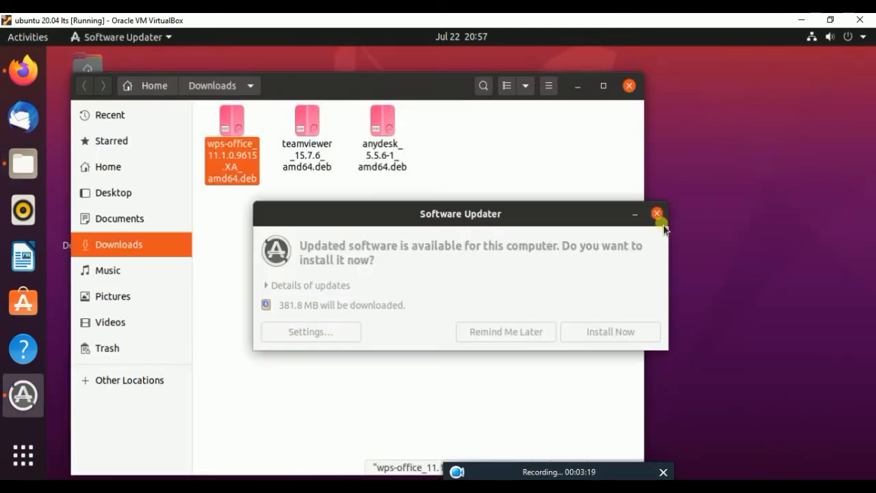
- Dismiss the software update prompt and open a terminal in Downloads
click(657, 213)
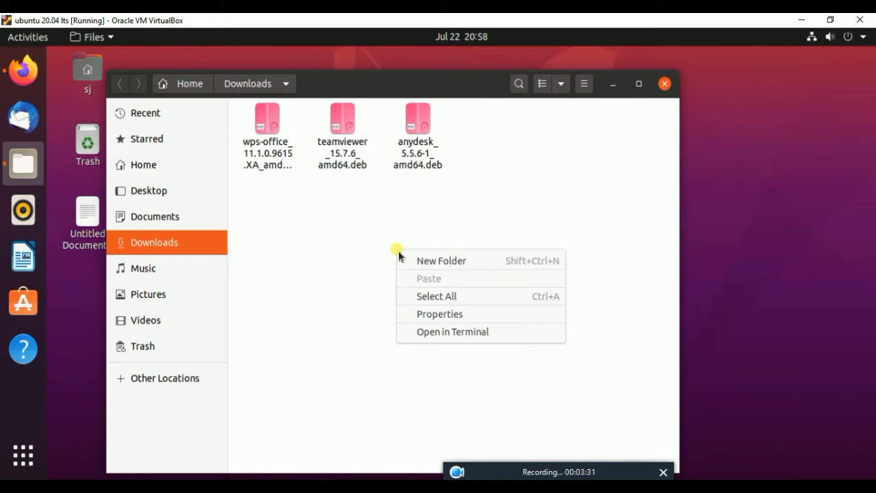
click(460, 343)
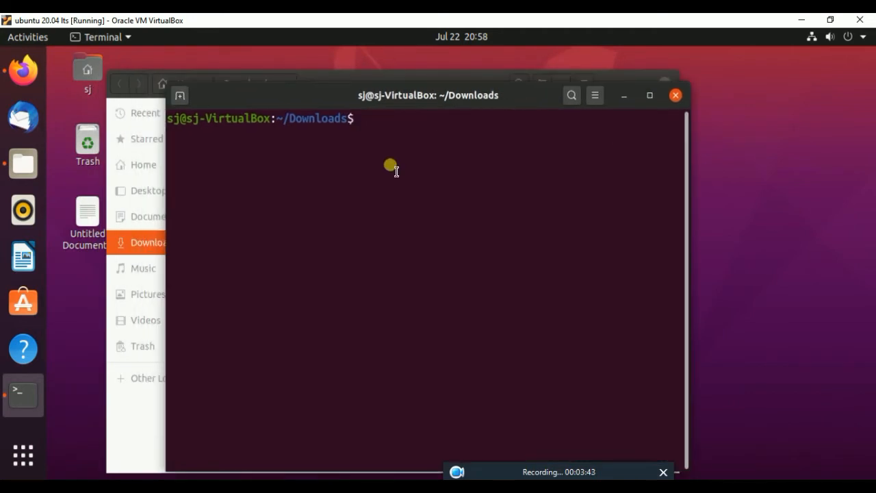
- Run 'sudo dpkg -i wps-office_11.1.0.9615.XA_amd64.deb' to install the package
text(sudo dp)
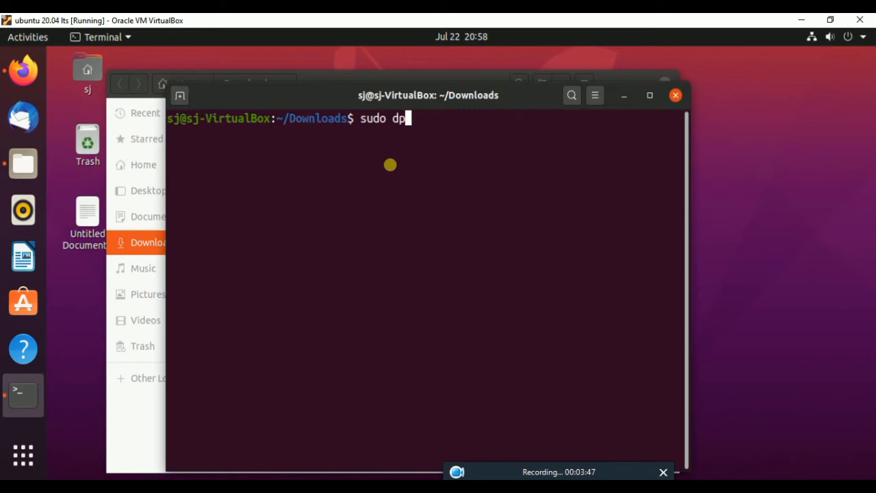
text(k)
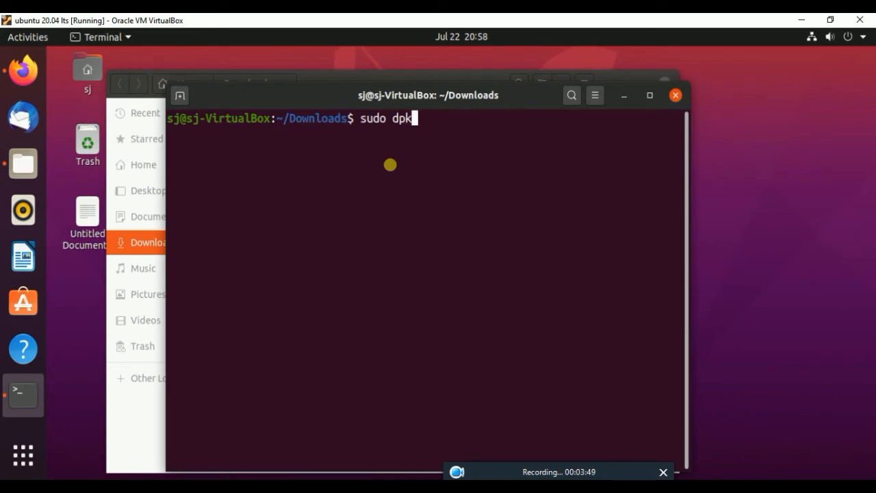
text(g -)
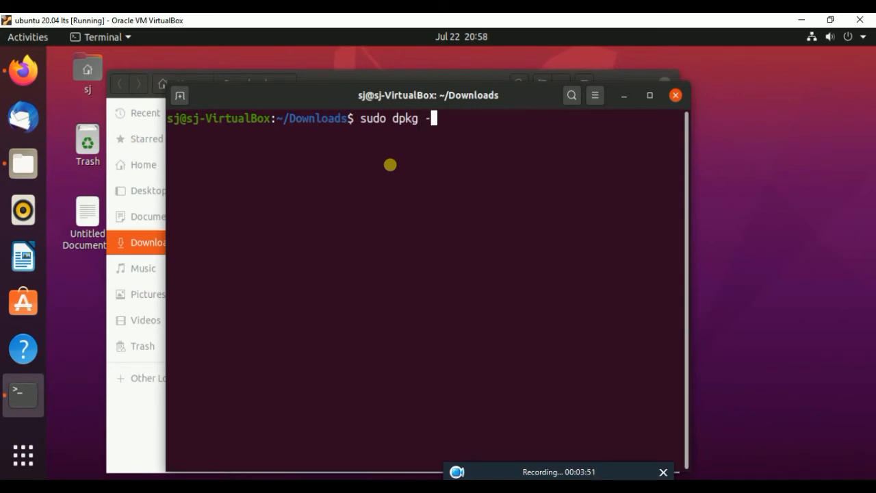
text(i)
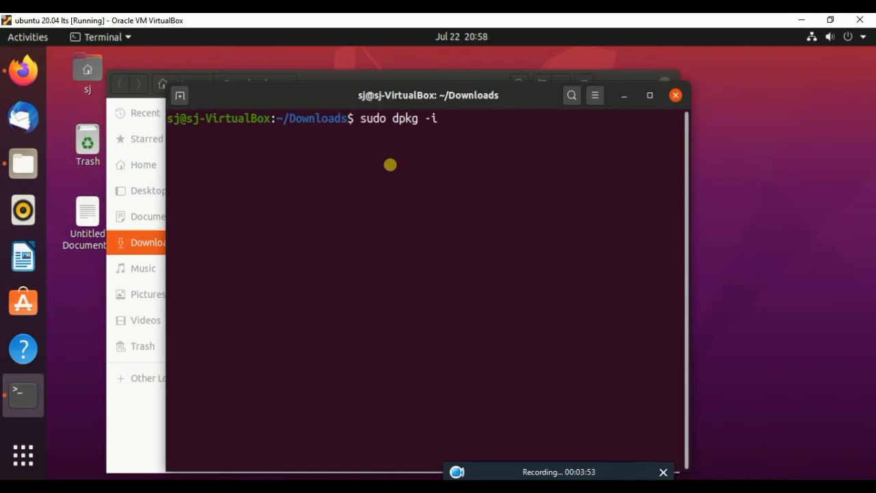
text(w)
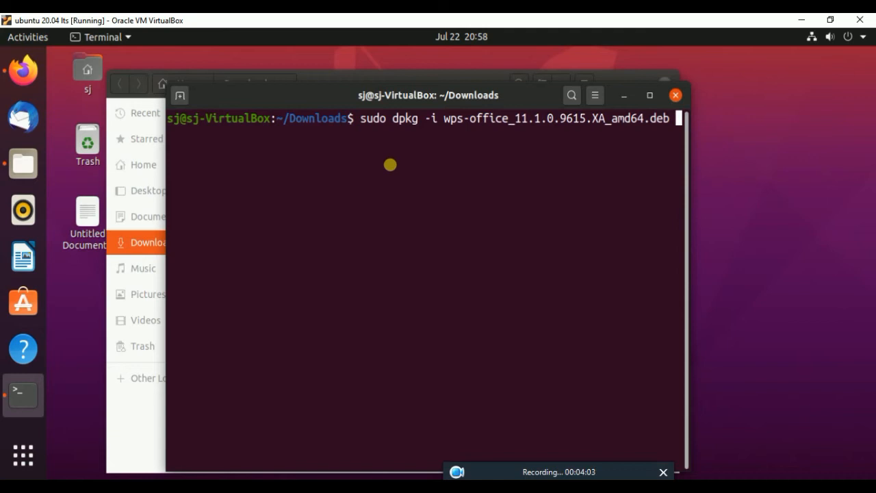
key(Return)
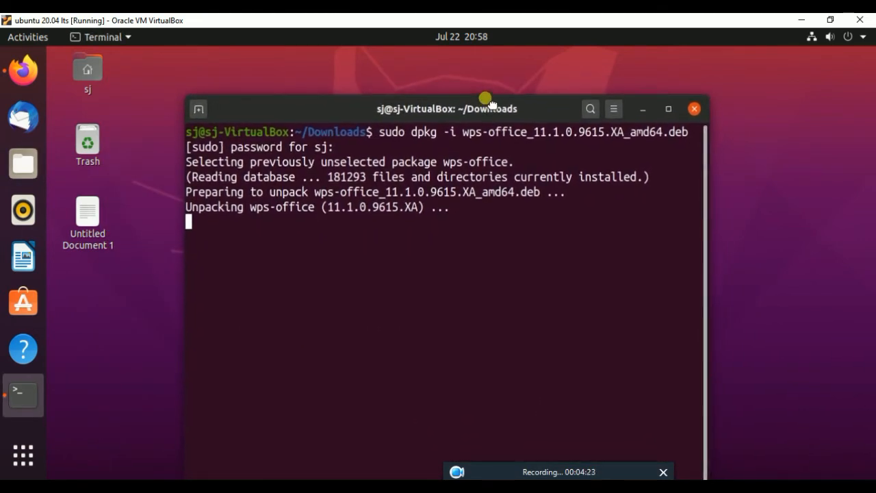
- Wait for the dpkg installation to complete, then close the terminal
drag(491, 108, 491, 80)
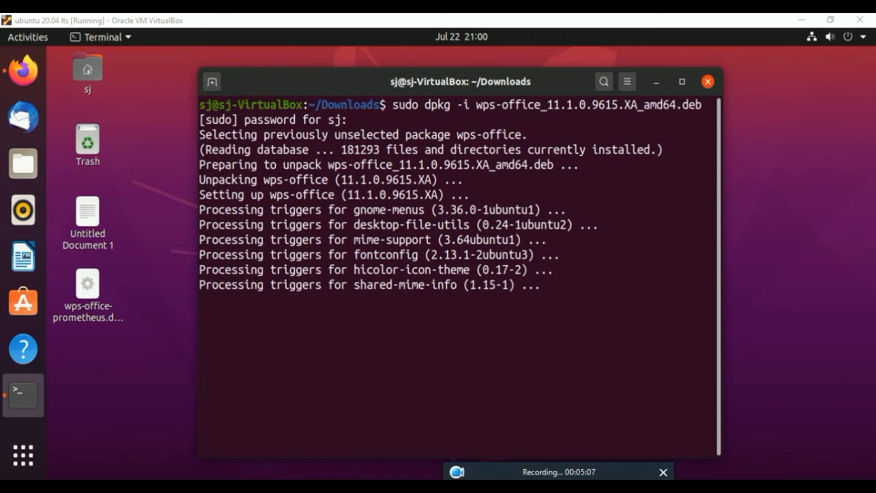
key(Return)
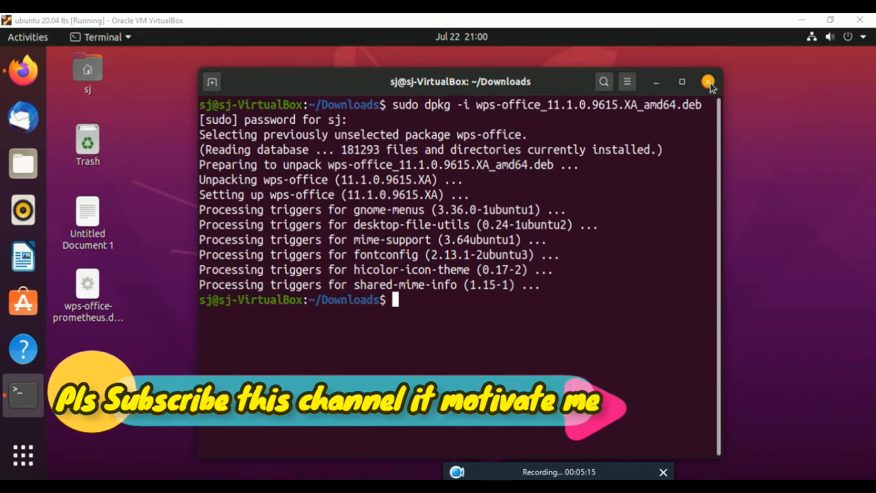
click(709, 81)
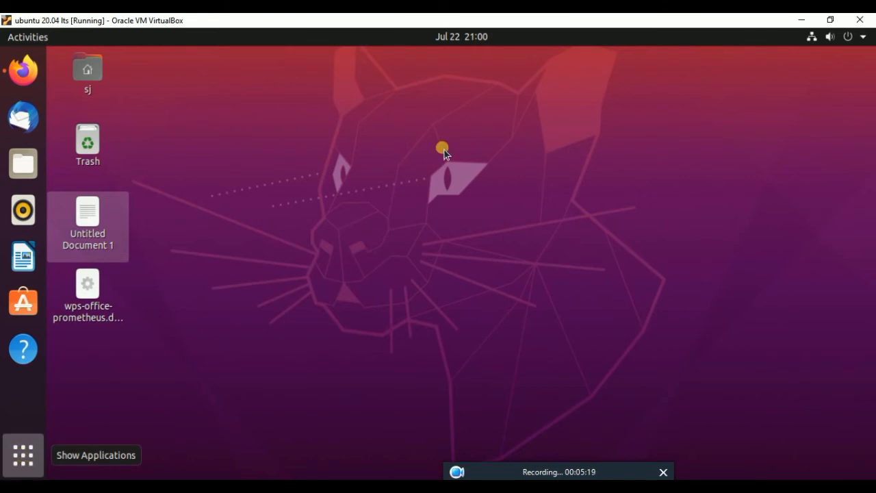
- Search the application grid for 'wps' to list the installed WPS apps
click(23, 454)
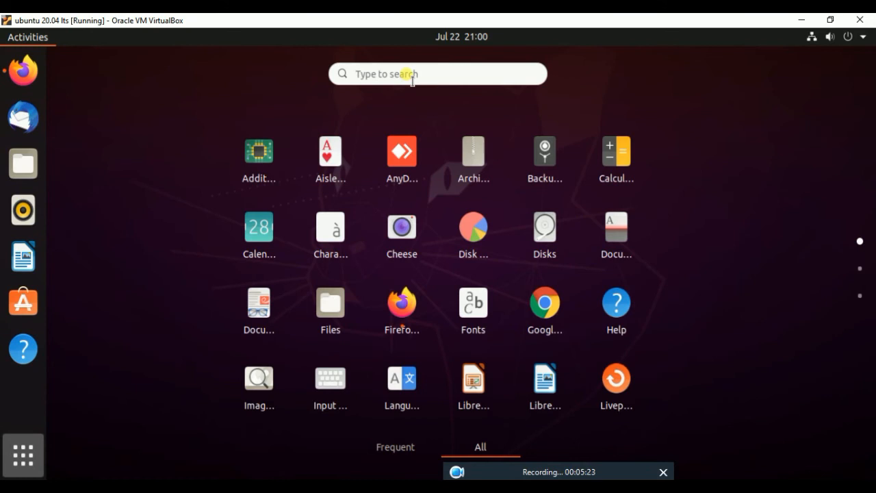
click(438, 74)
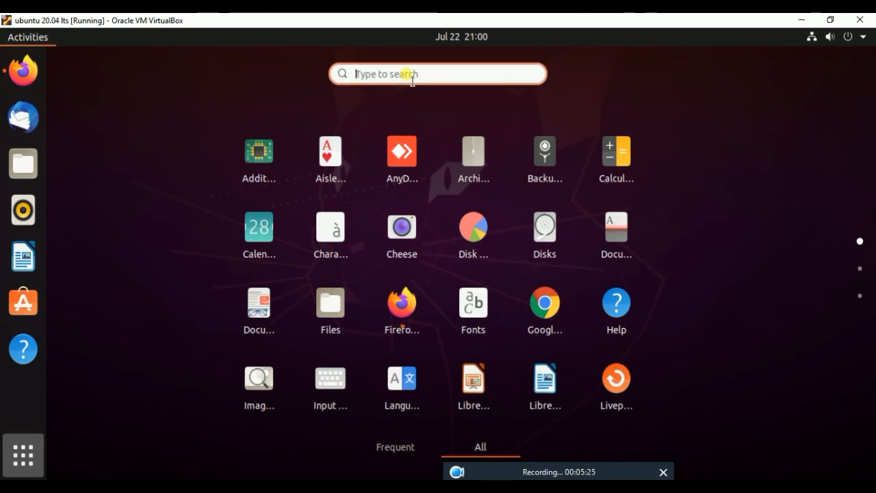
text(wps)
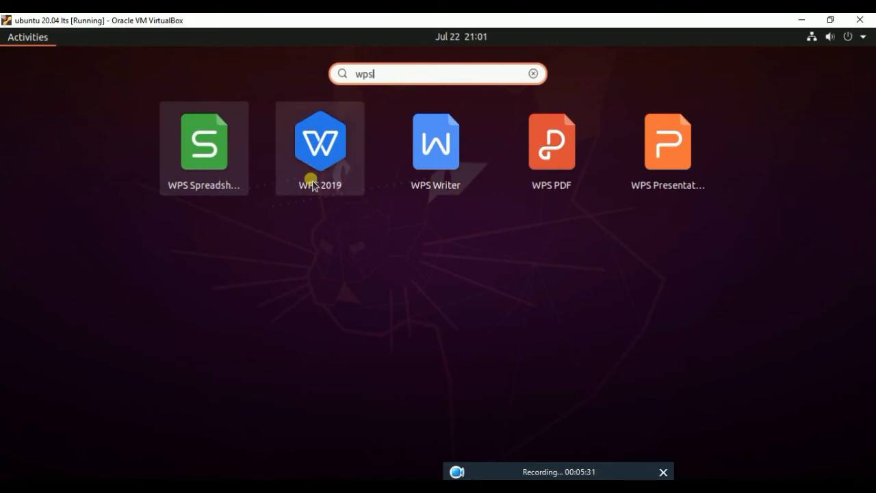
mouse_move(539, 177)
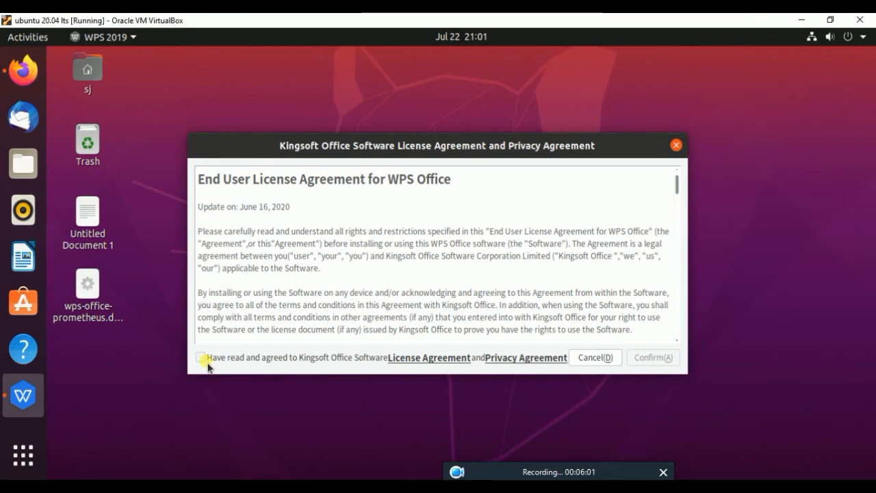
- Tick 'Have read and agreed' and confirm the WPS license agreement
click(201, 356)
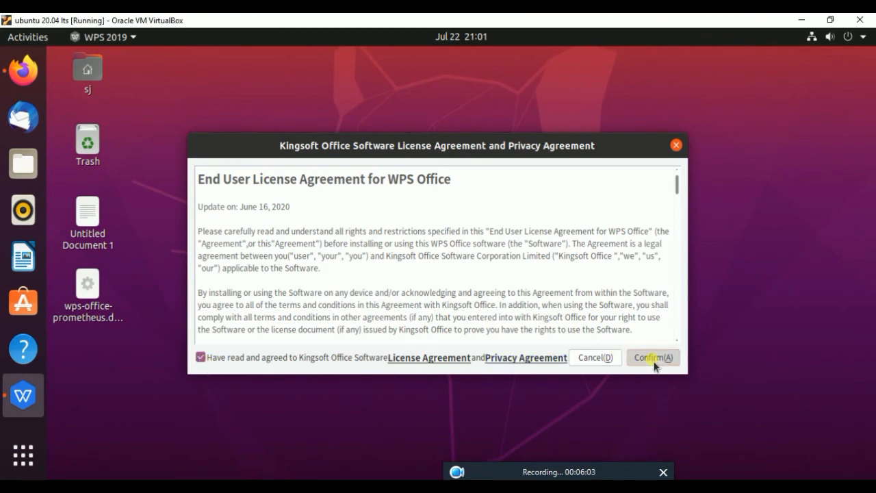
click(652, 358)
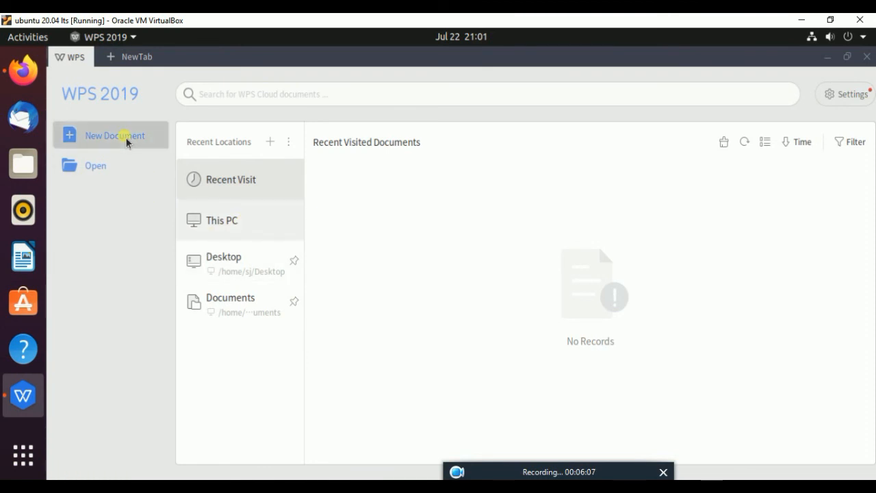
- Create an empty Book1 spreadsheet and bring up the About WPS Spreadsheets dialog
click(114, 135)
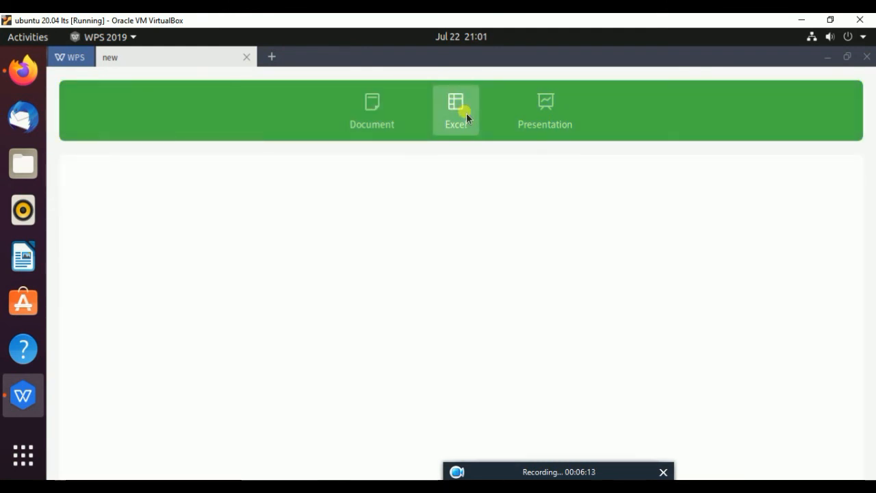
click(456, 110)
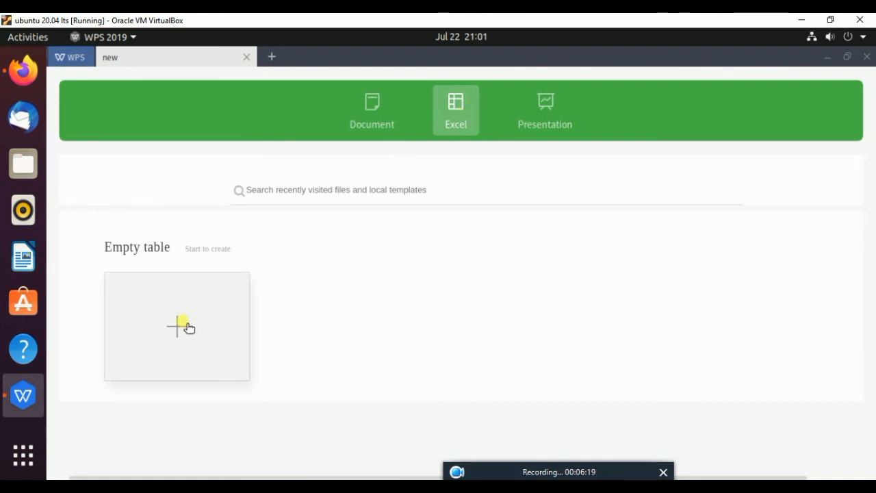
click(176, 327)
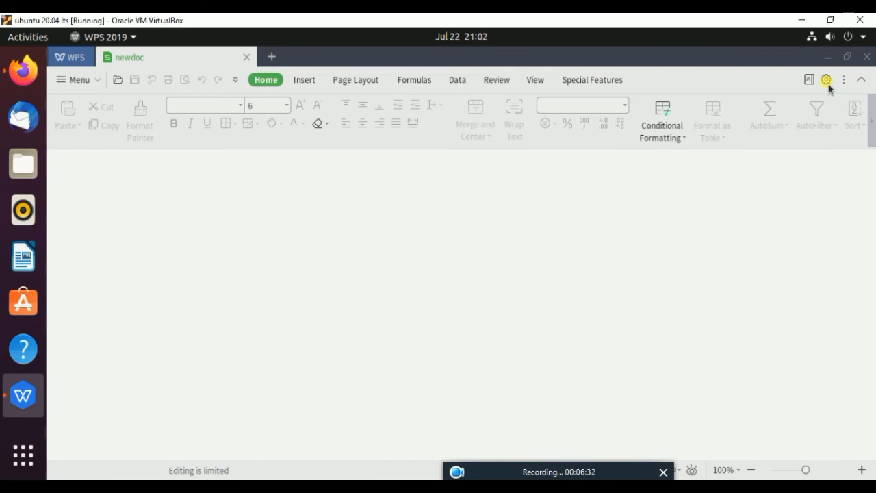
click(826, 79)
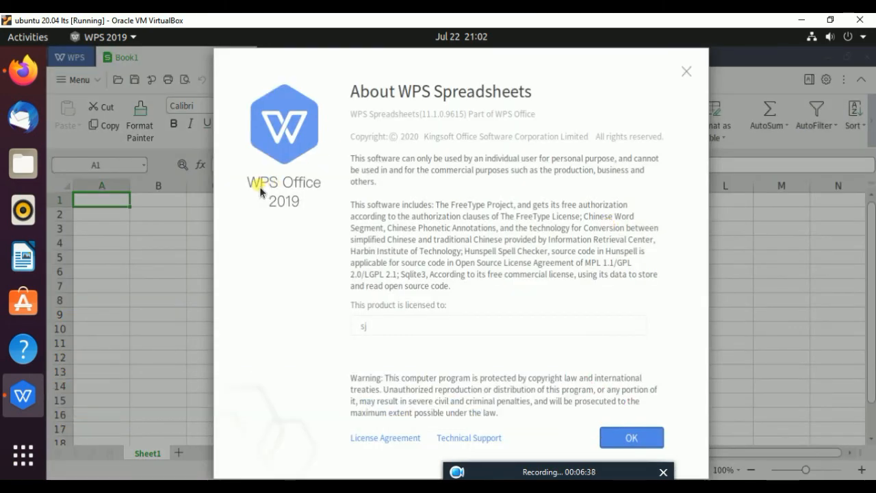
mouse_move(325, 193)
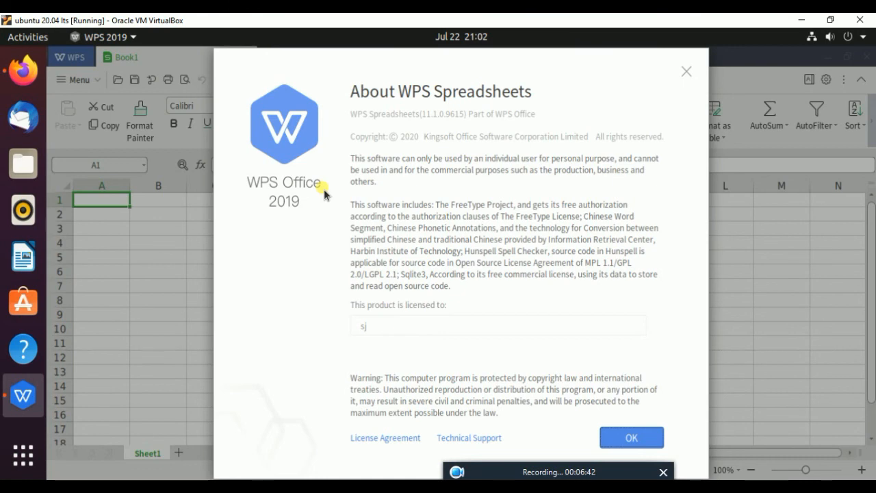
mouse_move(642, 92)
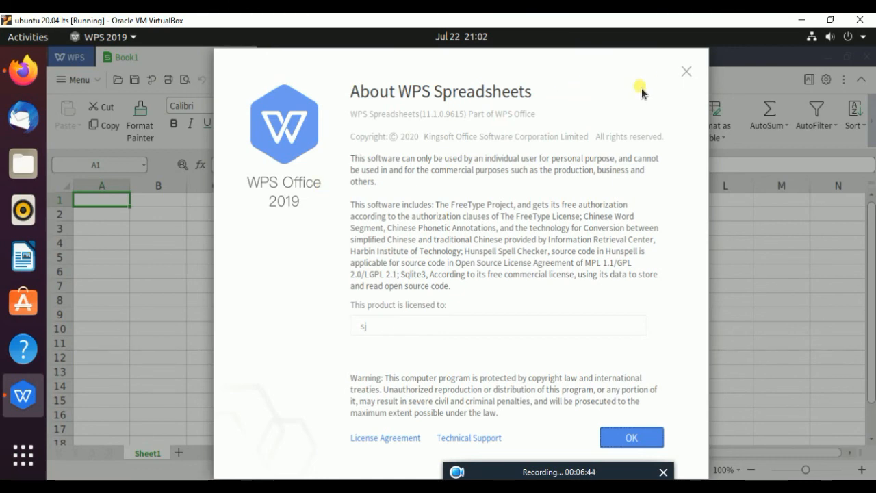
- Close the About dialog for version 11.1.0.9615 and quit WPS Spreadsheets
click(631, 436)
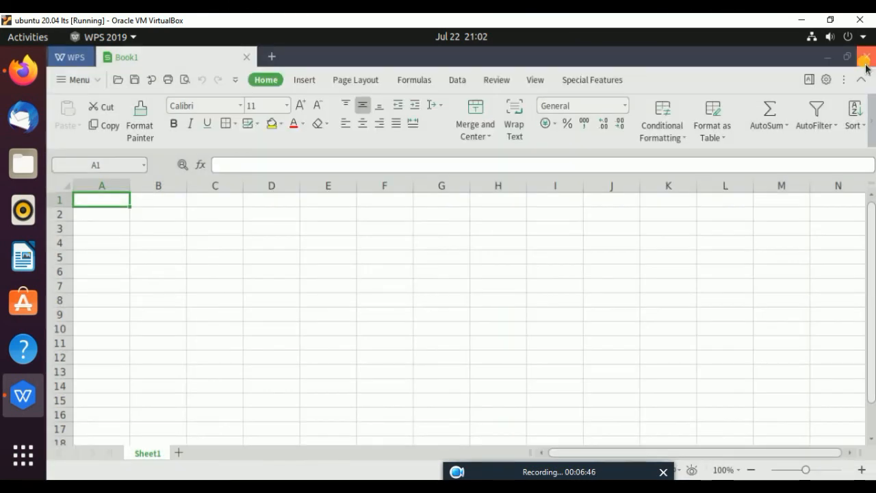
click(864, 57)
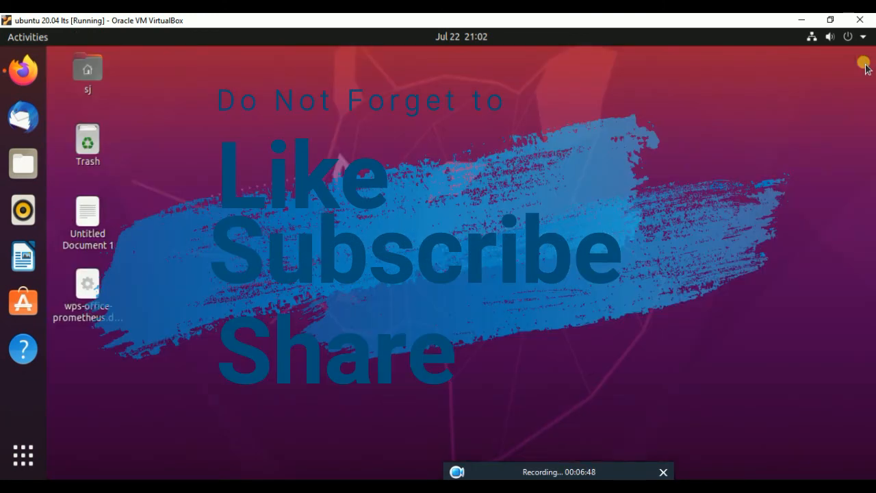